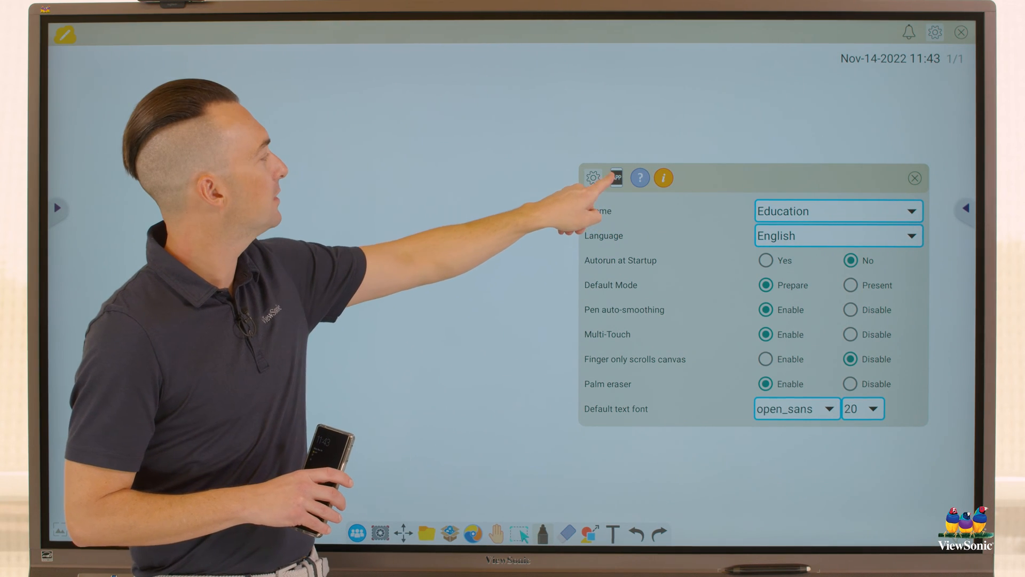
# - Unlock the phone and launch the Companion App to reach the myViewBoard sign-in page
pyautogui.click(615, 177)
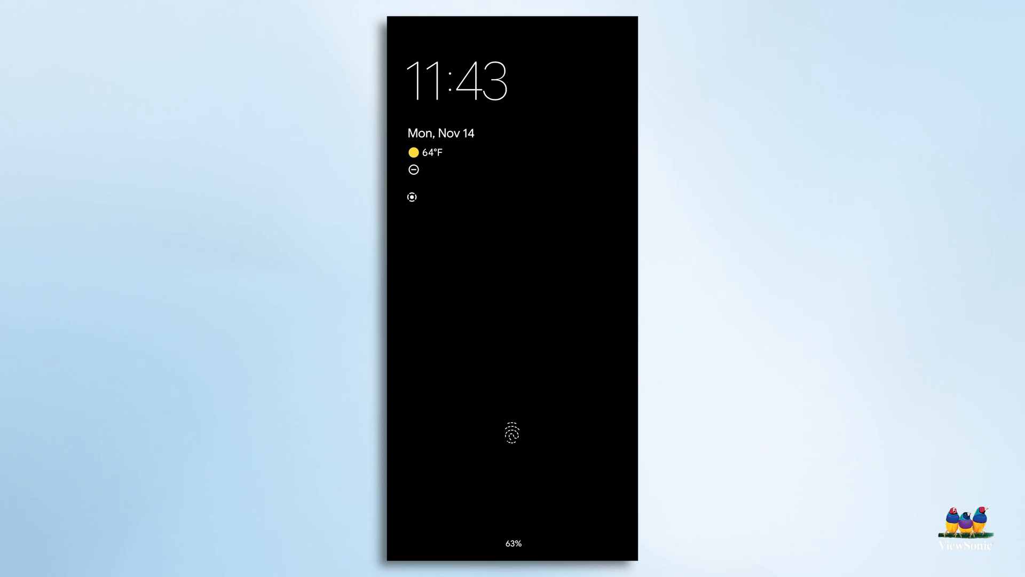
pyautogui.click(512, 435)
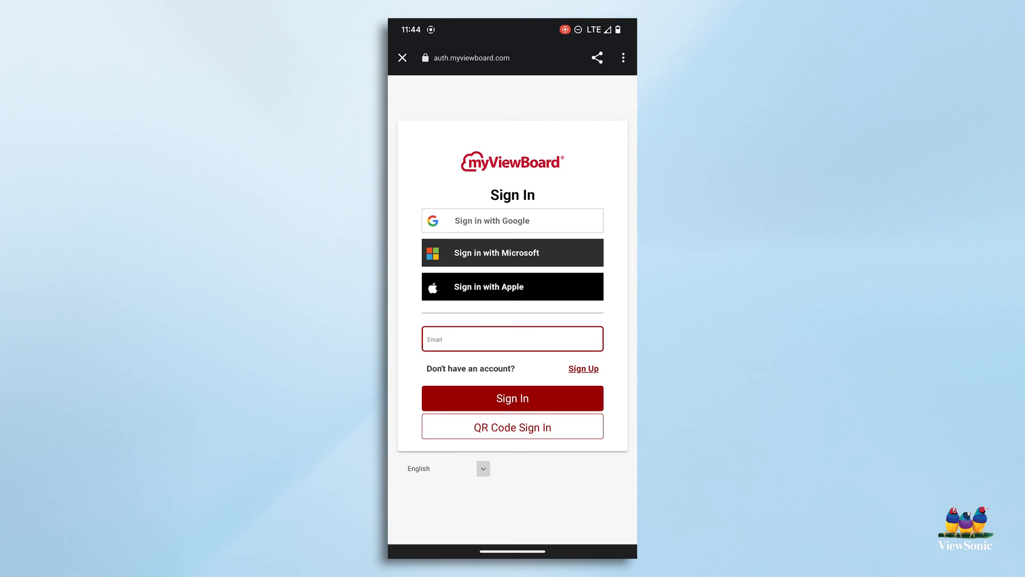
# - Sign in with an account option such as Google to reach the Participate screen
pyautogui.click(512, 339)
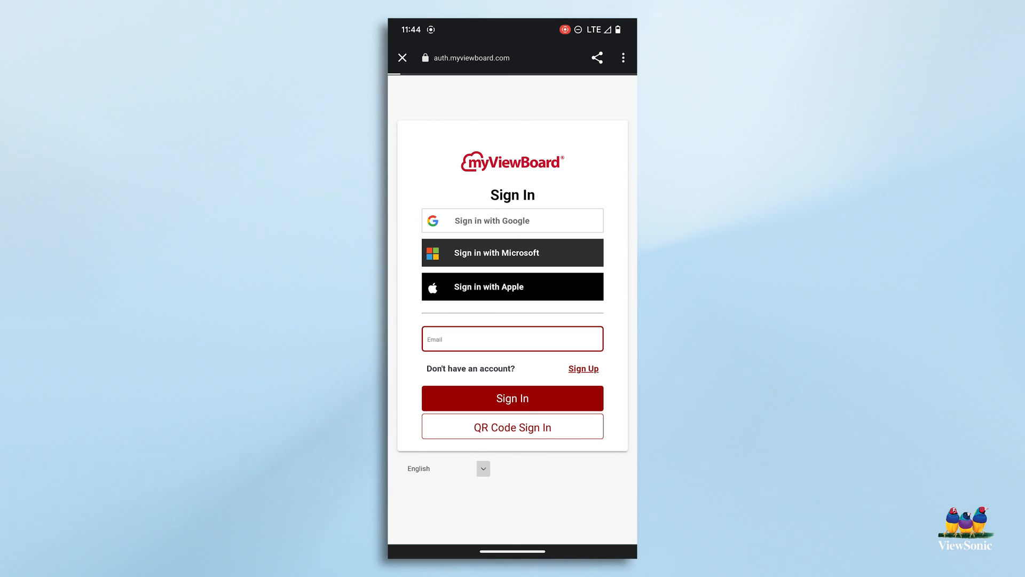
pyautogui.click(513, 220)
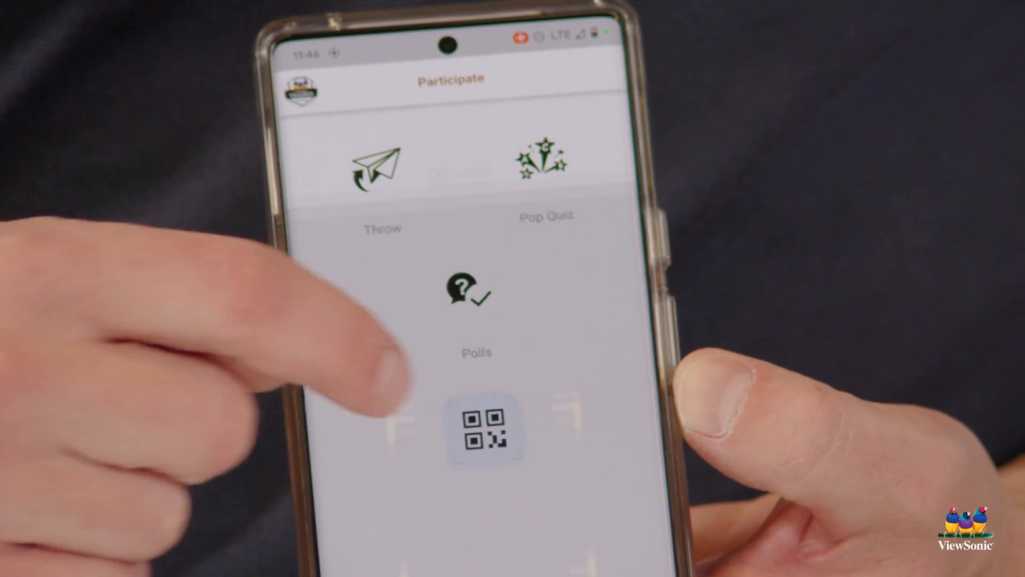
# - Start the QR code scanner to scan the whiteboard's QR code
pyautogui.click(484, 430)
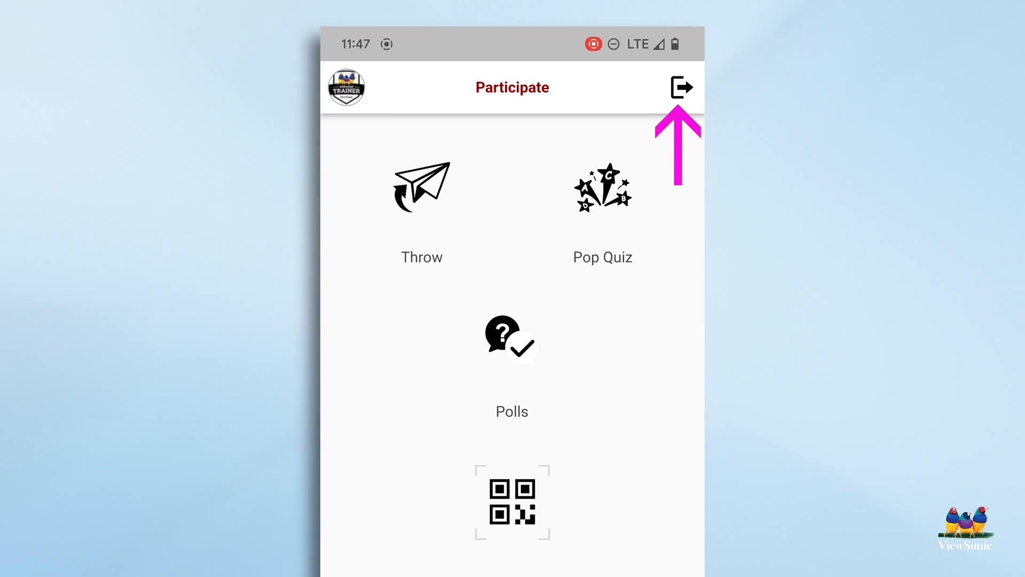
# - Sign out of the whiteboard using the top-right sign-out icon and confirm with YES
pyautogui.click(682, 88)
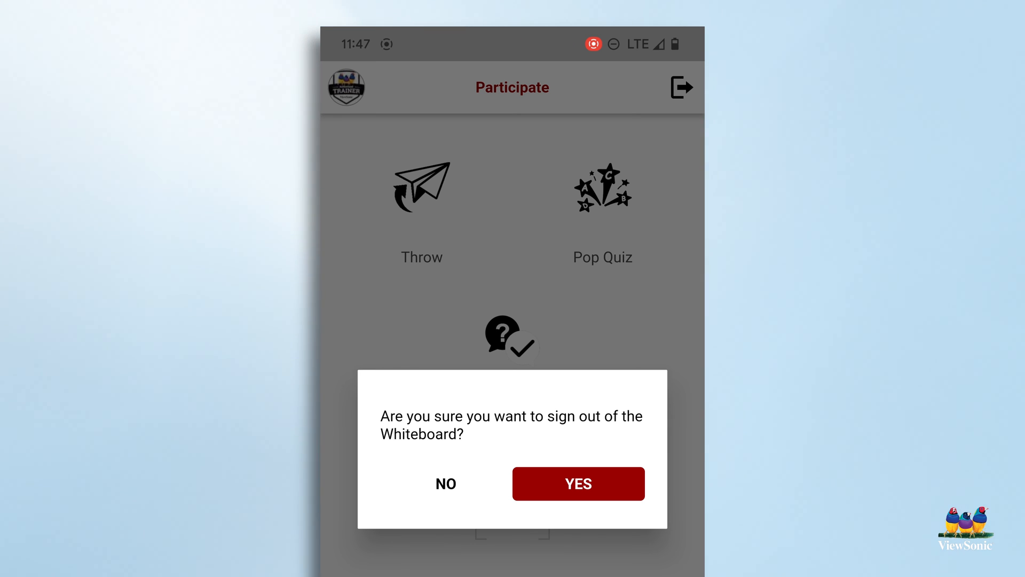
pyautogui.click(445, 483)
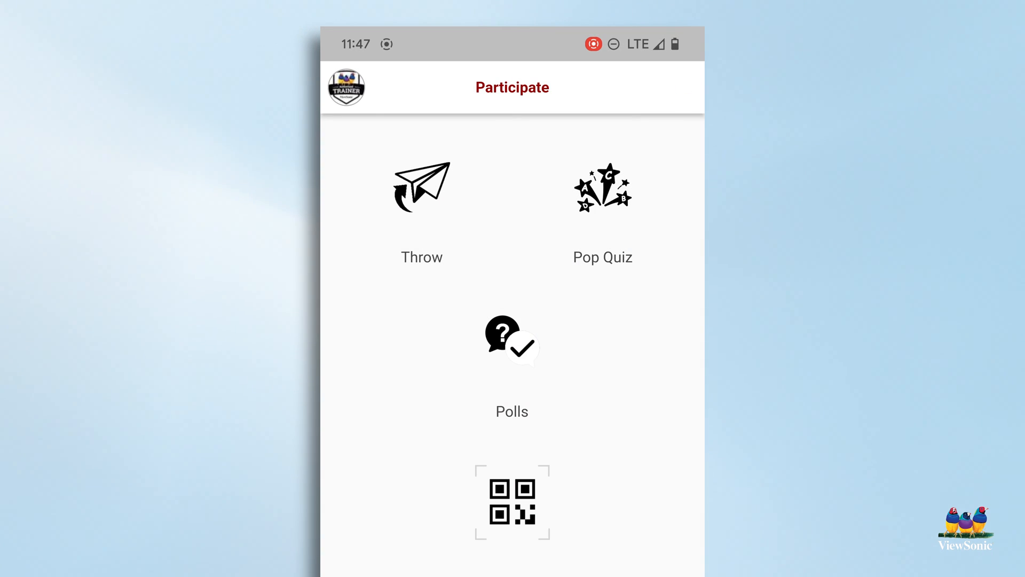